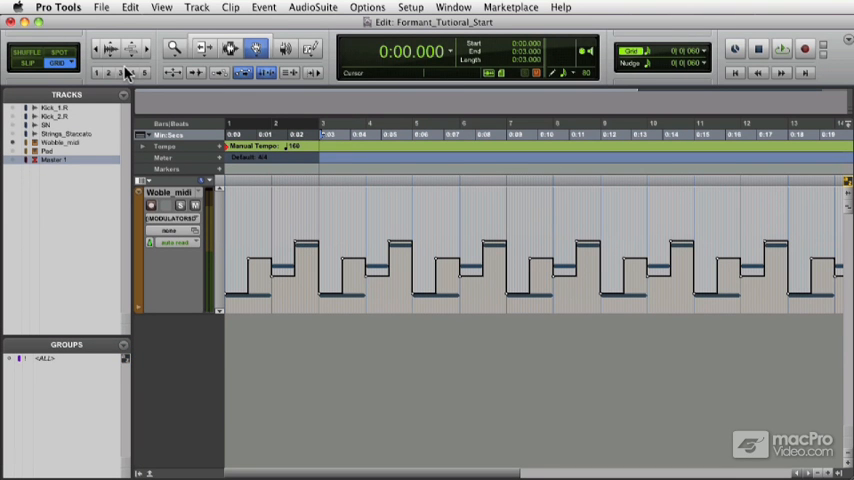
Arm Transfer and run playback so the synth audio is recorded into Melodyne as pitch blobs.
{"action": "left_click", "coordinate": [402, 136]}
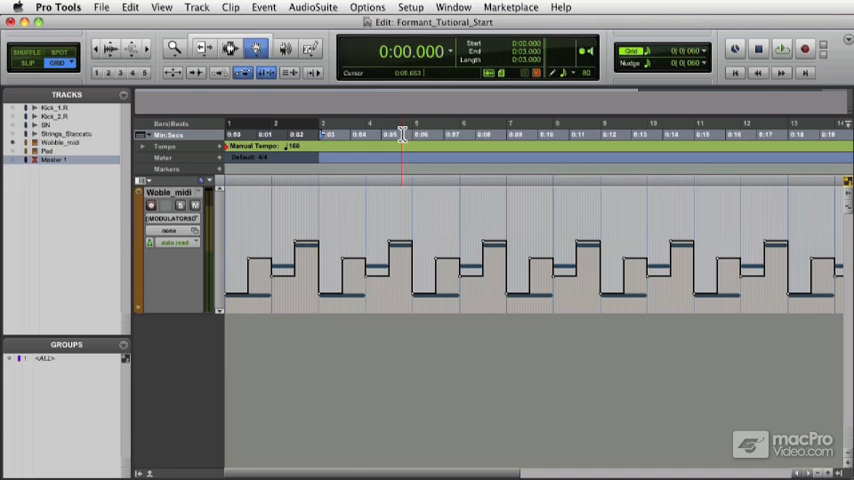
{"action": "mouse_move", "coordinate": [416, 136]}
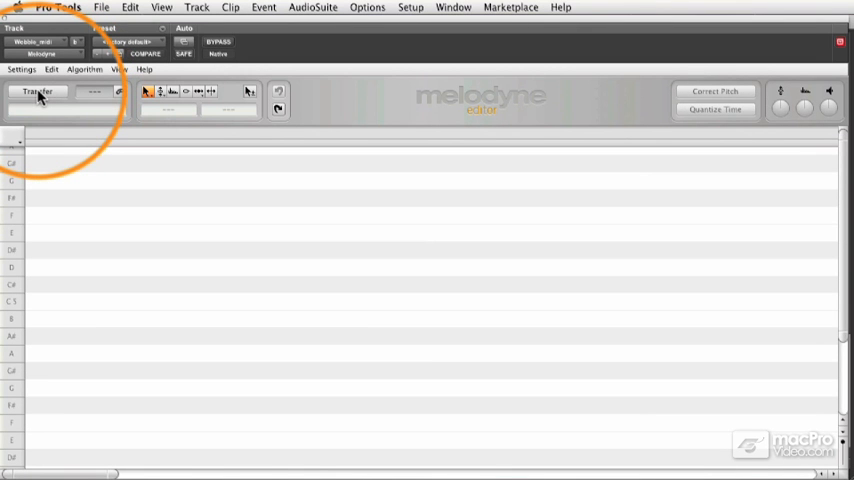
{"action": "left_click", "coordinate": [36, 92]}
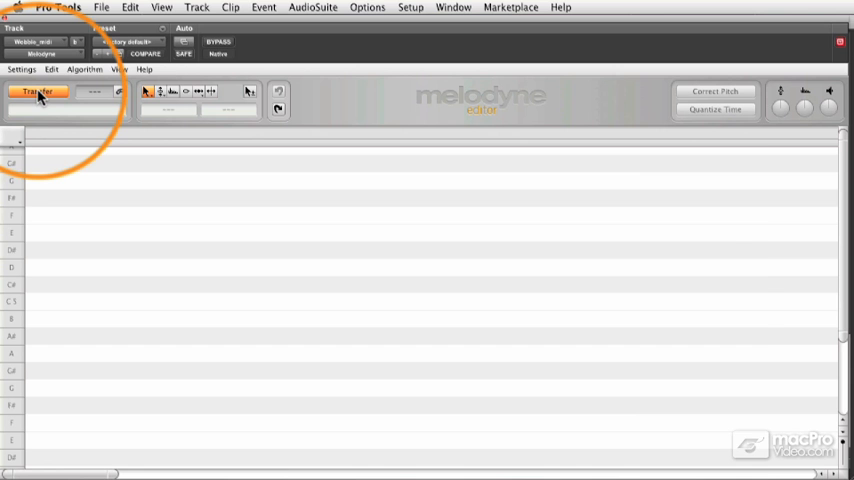
{"action": "left_click", "coordinate": [36, 92]}
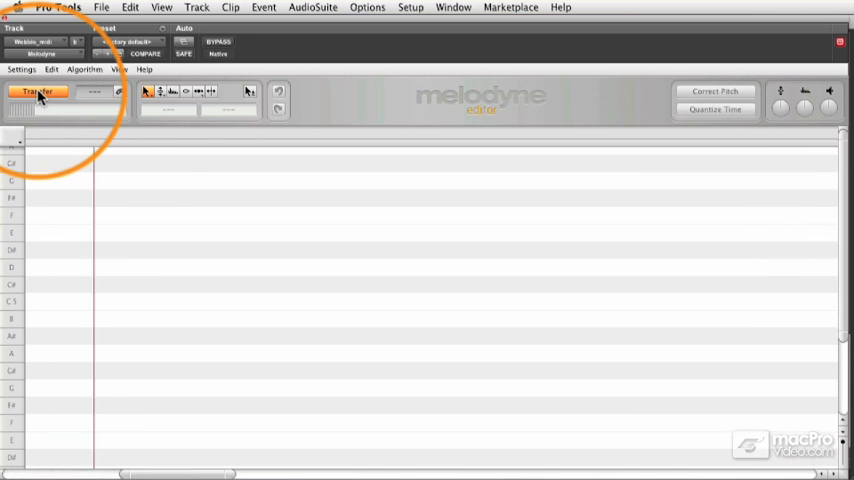
{"action": "left_click", "coordinate": [36, 92]}
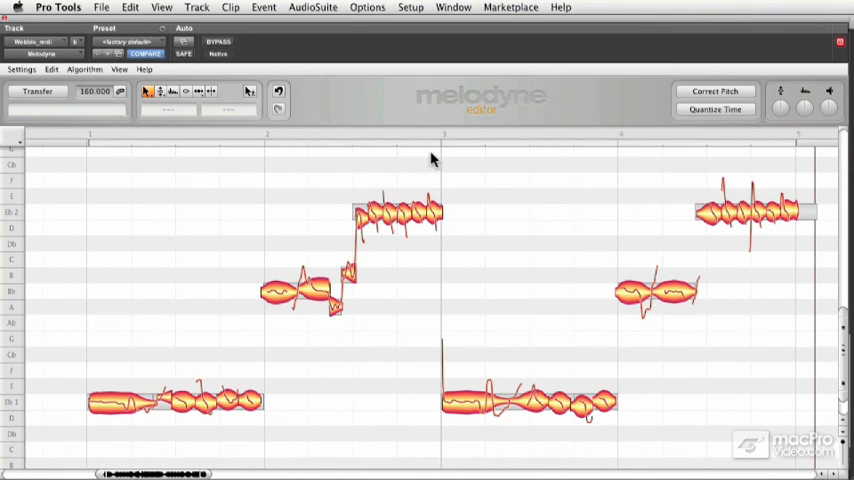
{"action": "mouse_move", "coordinate": [224, 318]}
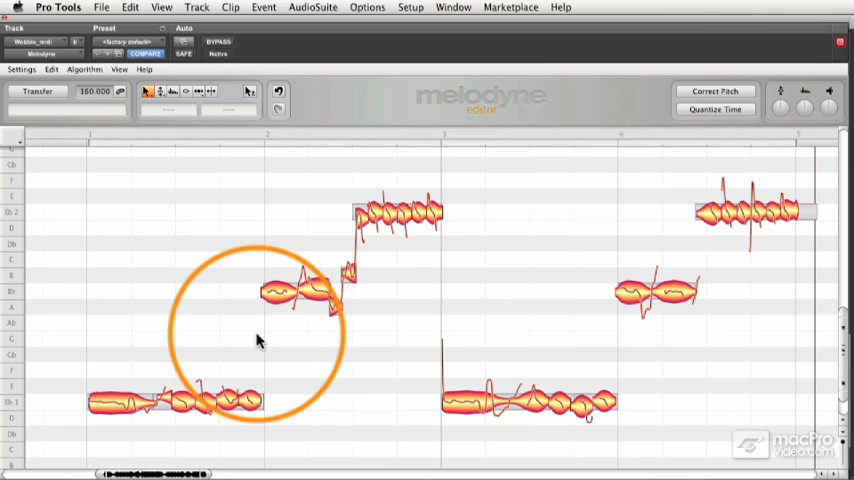
{"action": "mouse_move", "coordinate": [792, 120]}
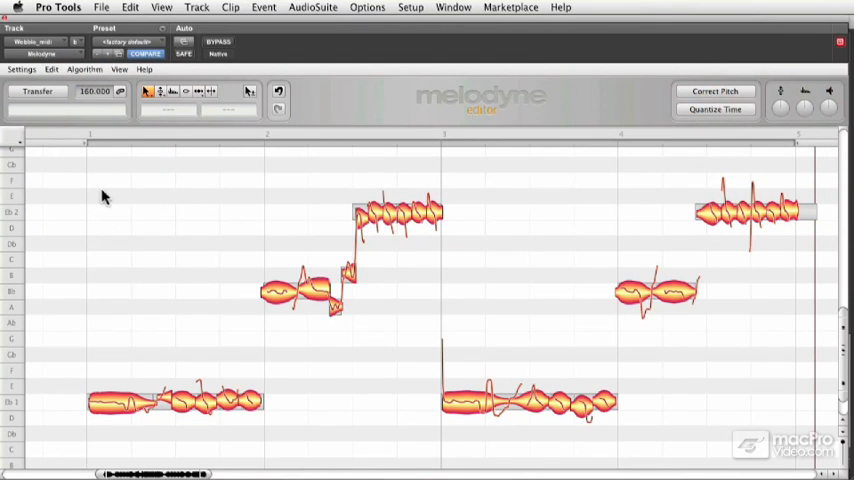
{"action": "mouse_move", "coordinate": [108, 224]}
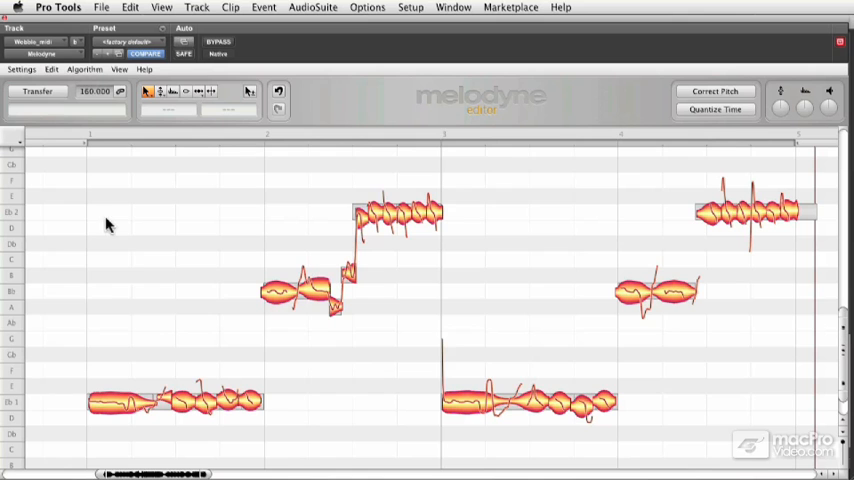
{"action": "left_click", "coordinate": [804, 108]}
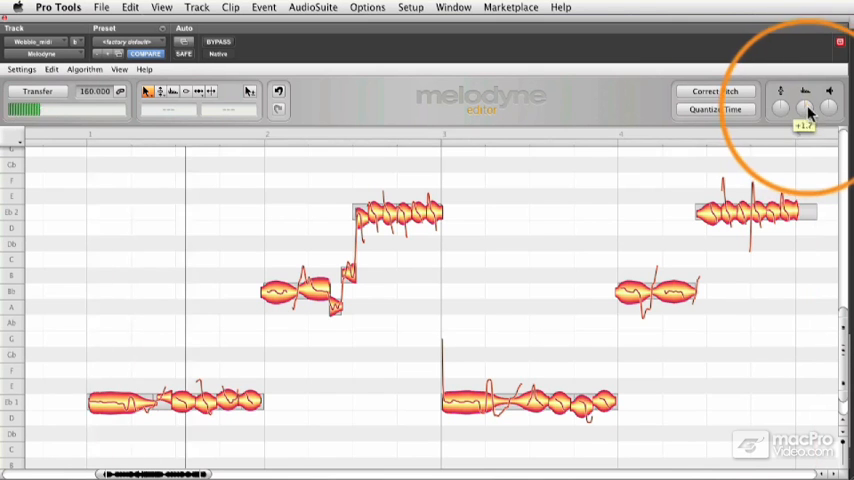
{"action": "left_click", "coordinate": [806, 108]}
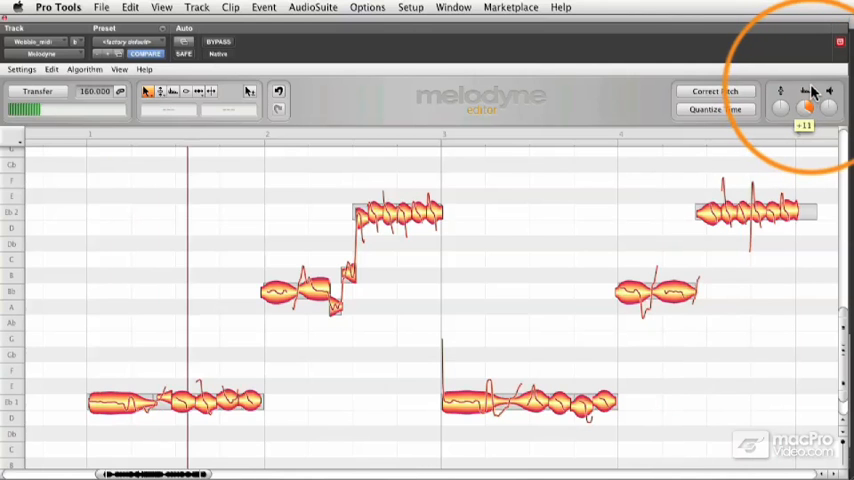
{"action": "left_click", "coordinate": [808, 92]}
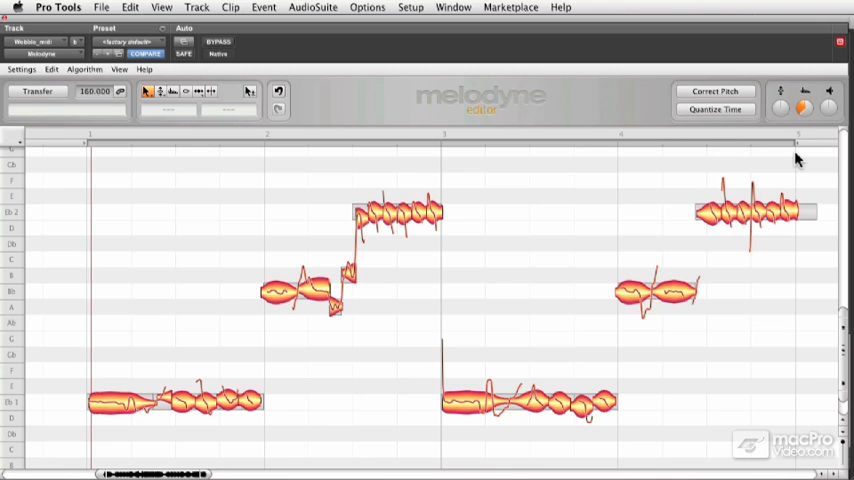
{"action": "mouse_move", "coordinate": [804, 122]}
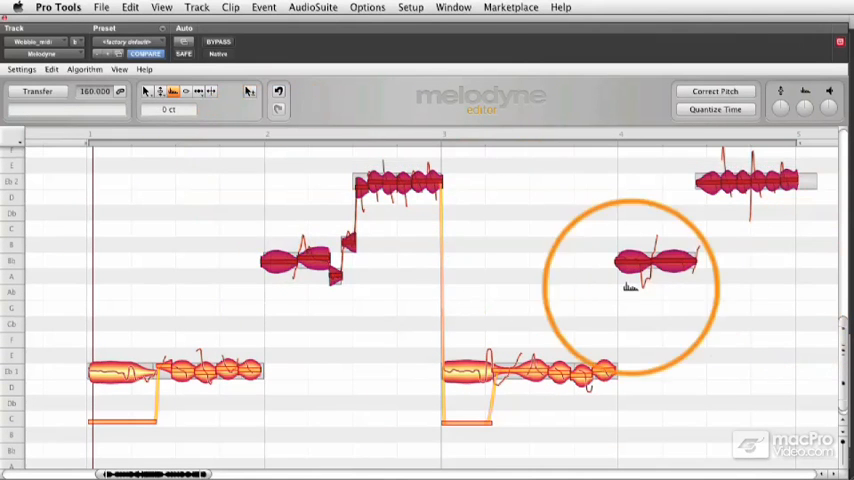
Drag a single note blob upward with the Formant tool to shift its timbre.
{"action": "scroll", "scroll_direction": "down", "scroll_amount": 3}
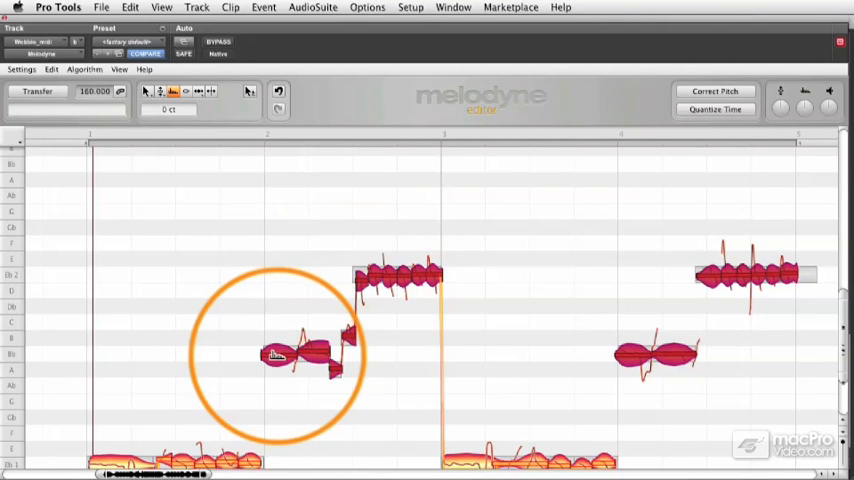
{"action": "left_click_drag", "start_coordinate": [296, 356], "coordinate": [284, 176]}
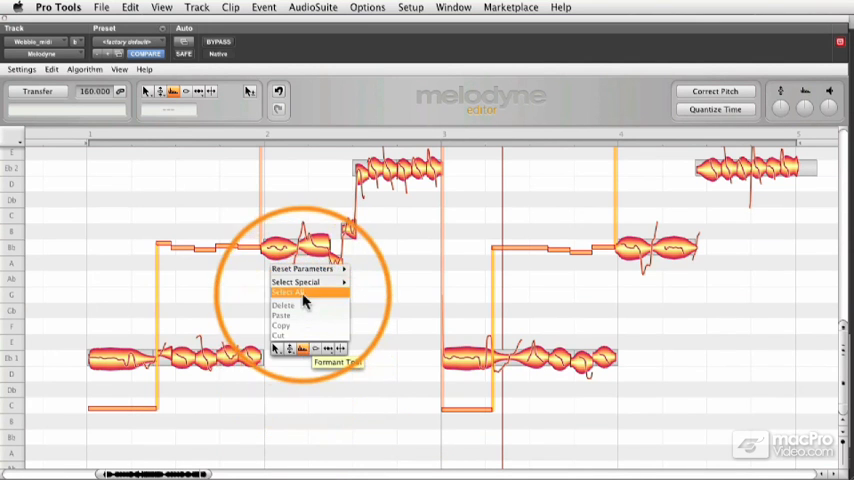
Select the pitch-transition tool and smooth the note-to-note slides into portamento.
{"action": "left_click", "coordinate": [288, 294]}
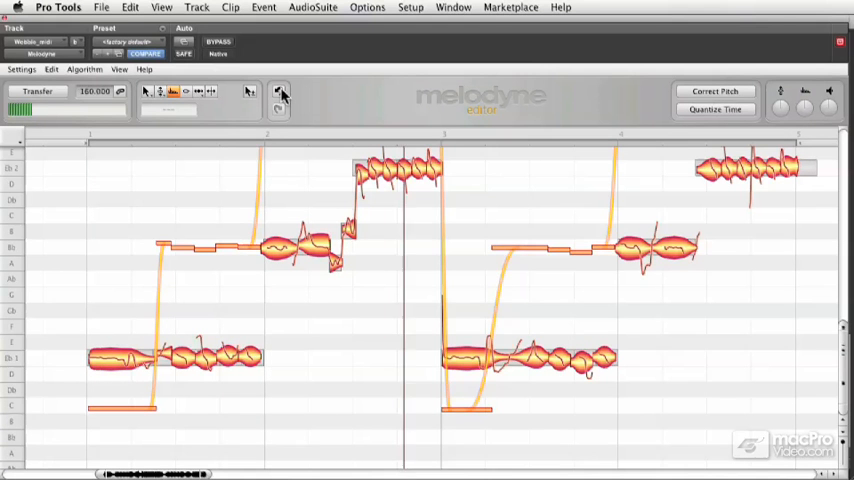
{"action": "left_click", "coordinate": [280, 92]}
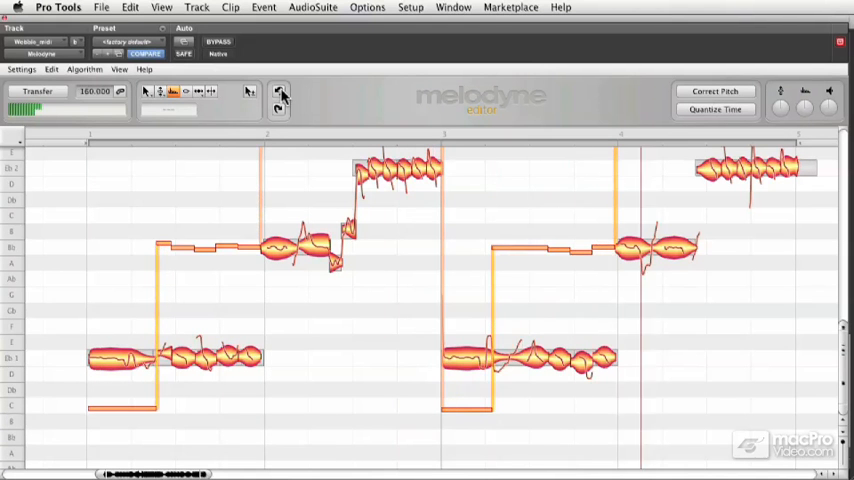